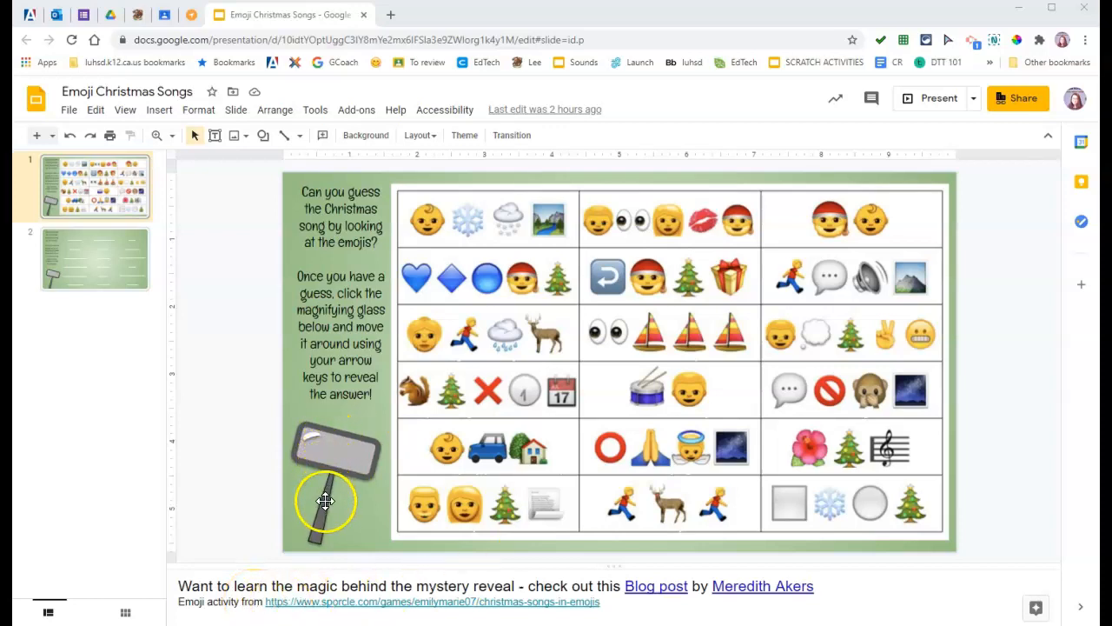
Step: Select the magnifying glass graphic in the slide's lower left
left_click(334, 473)
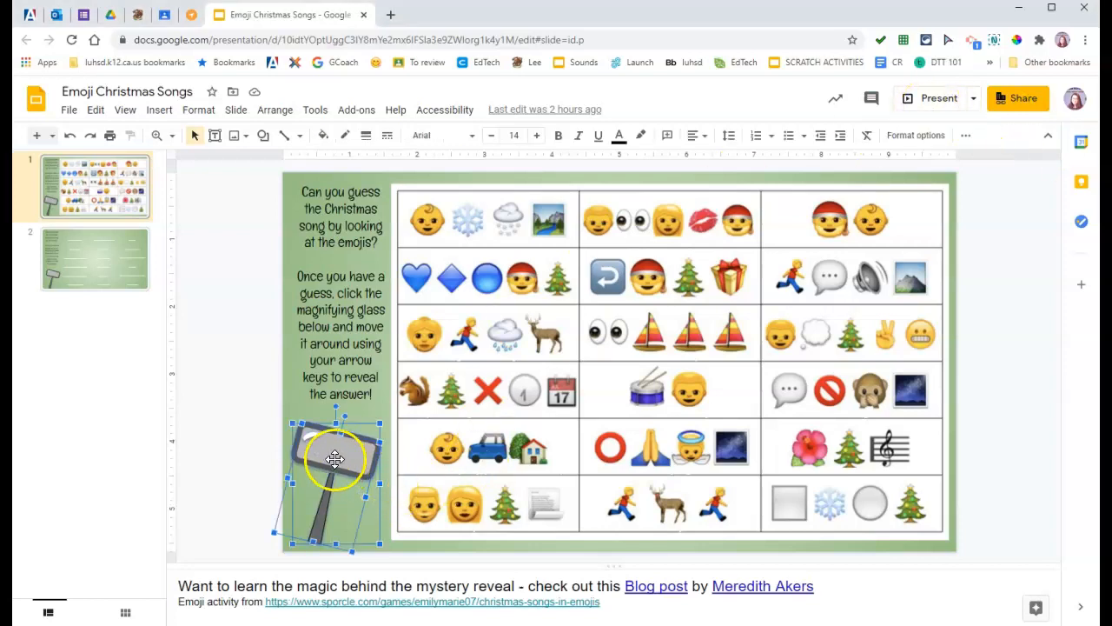
Step: Drag the magnifying glass over the first column's bottom emoji rows to reveal the song title
left_click_drag(333, 459, 414, 476)
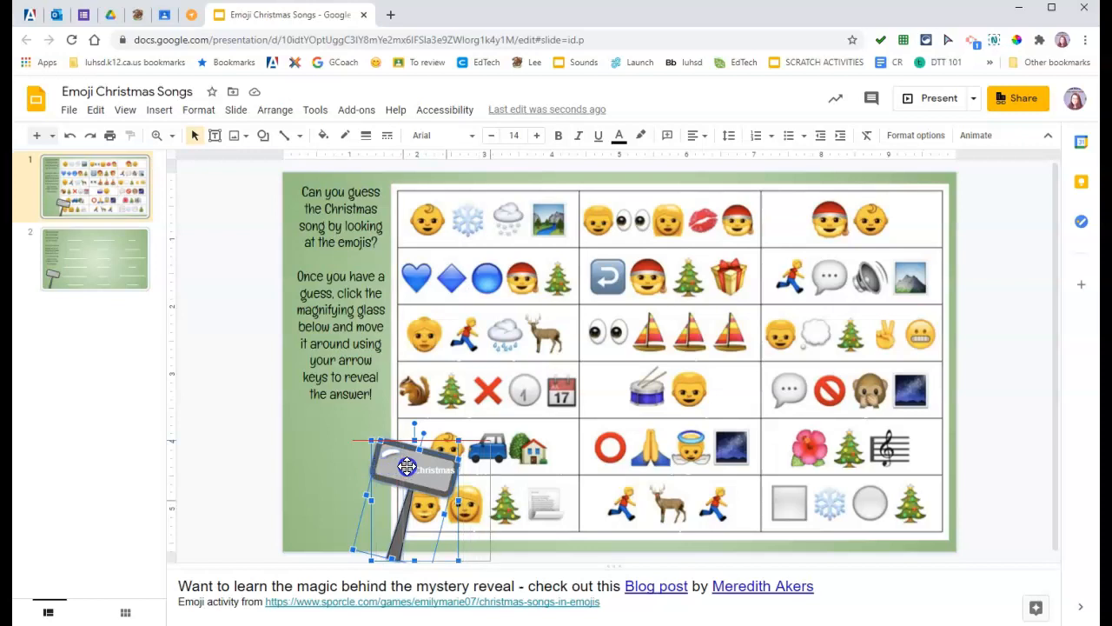
left_click_drag(407, 465, 424, 452)
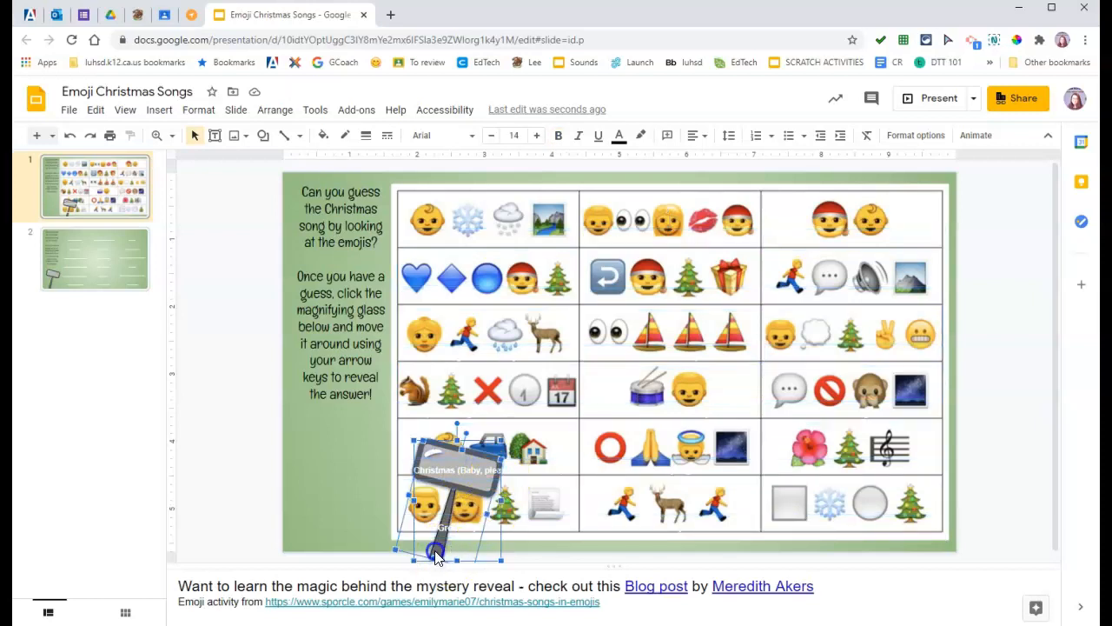
left_click_drag(434, 556, 490, 548)
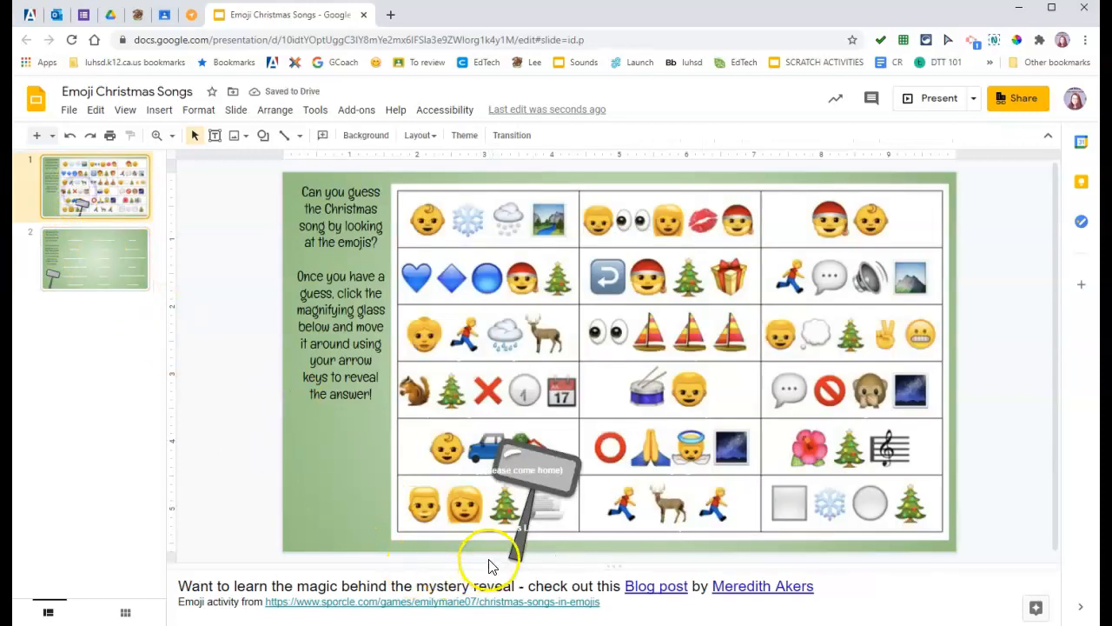
left_click(521, 487)
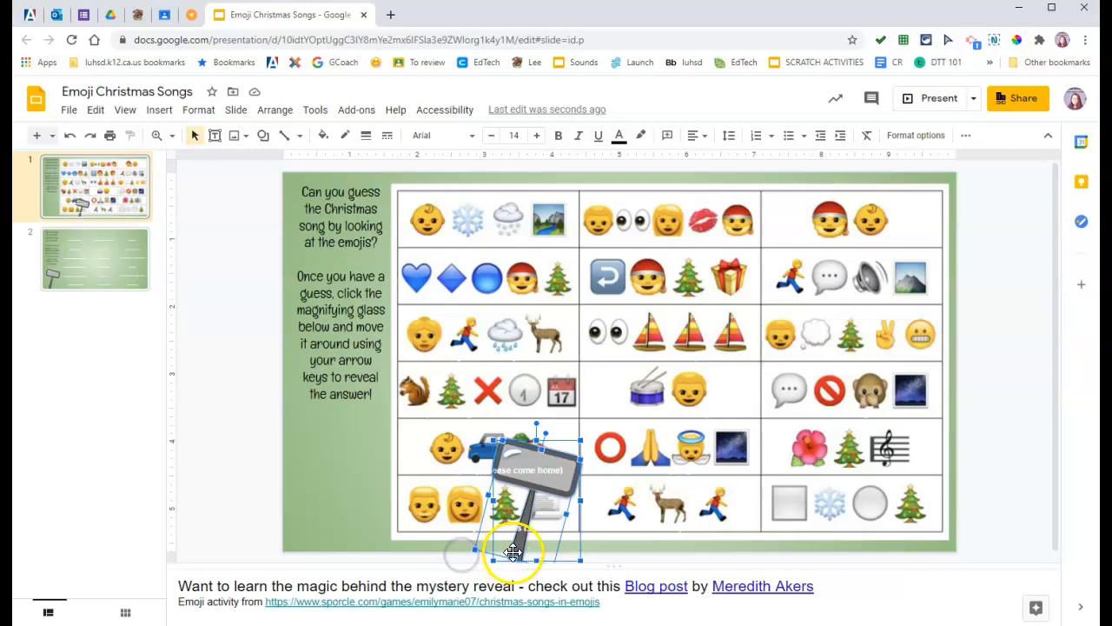